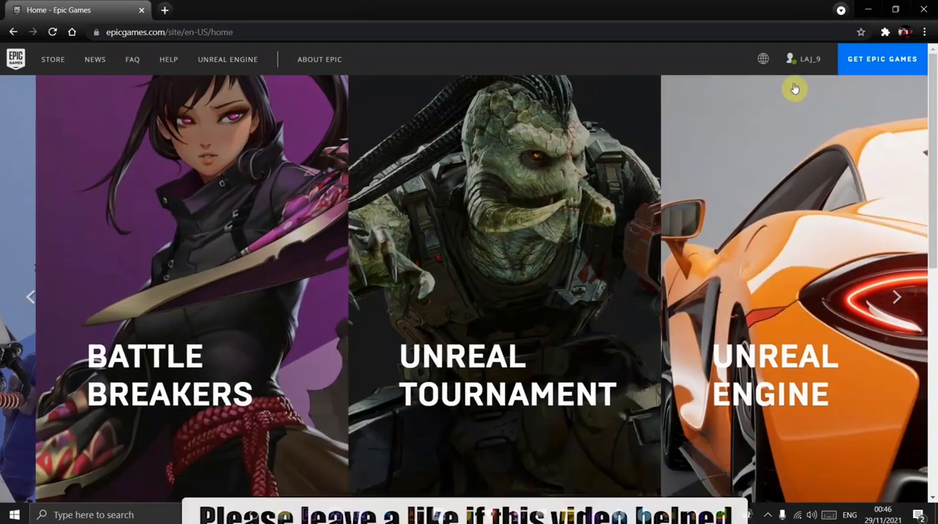
Open the LAJ_9 profile menu in the top navigation bar.
{"action": "left_click", "coordinate": [803, 59]}
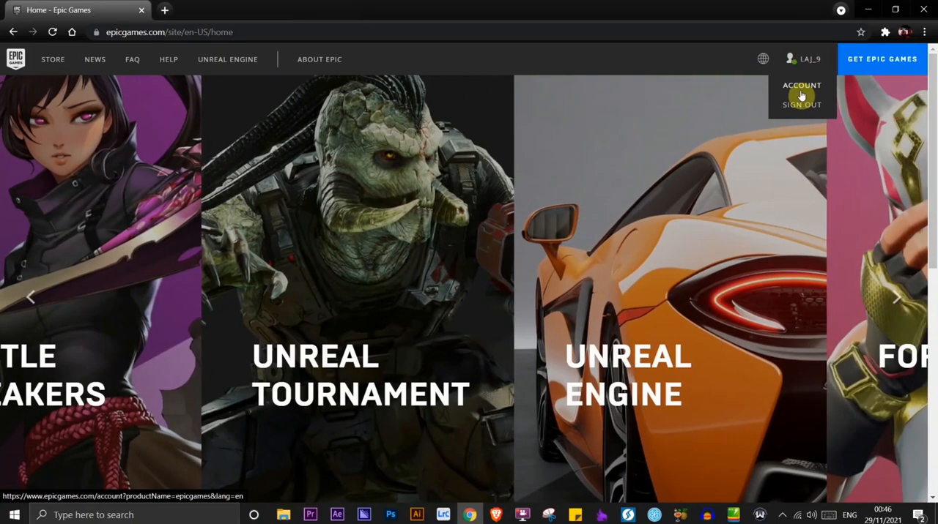
Go to Account settings and open the Payment Management section.
{"action": "left_click", "coordinate": [801, 85]}
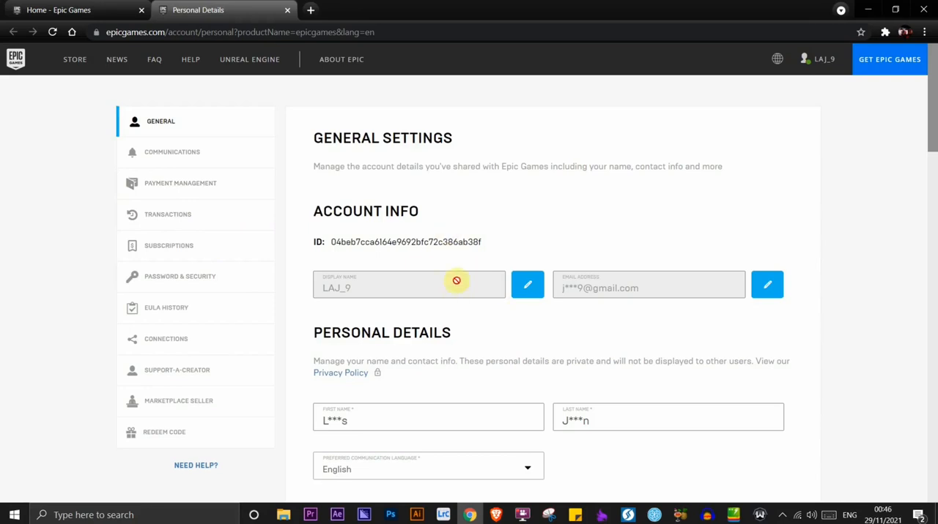
{"action": "mouse_move", "coordinate": [504, 257]}
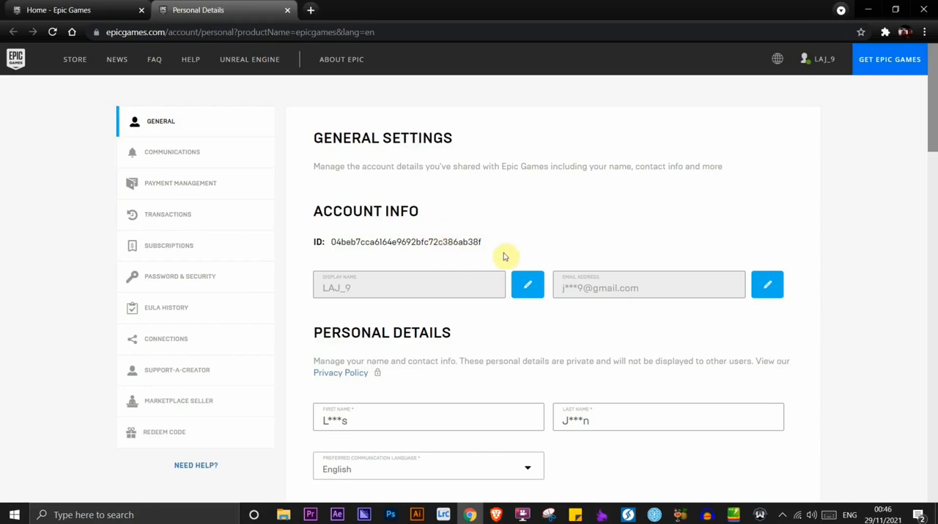
{"action": "mouse_move", "coordinate": [178, 140]}
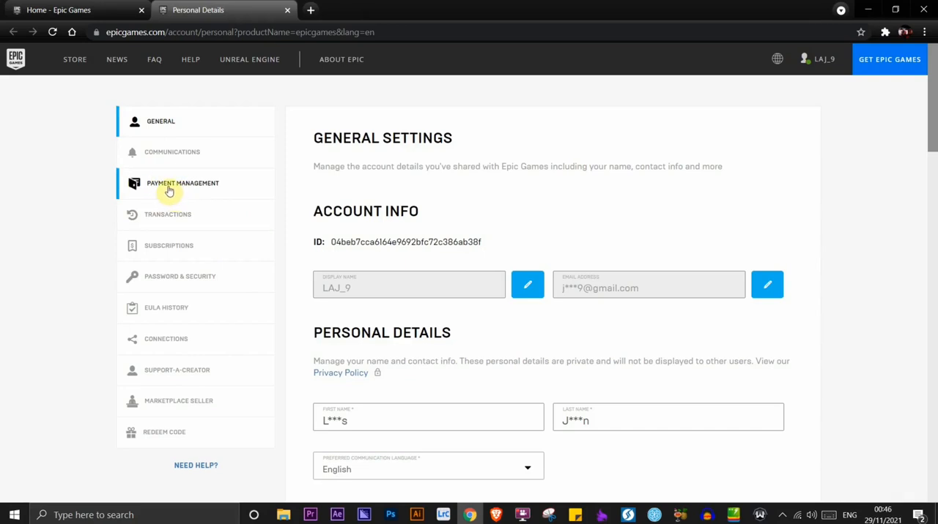
{"action": "left_click", "coordinate": [182, 183]}
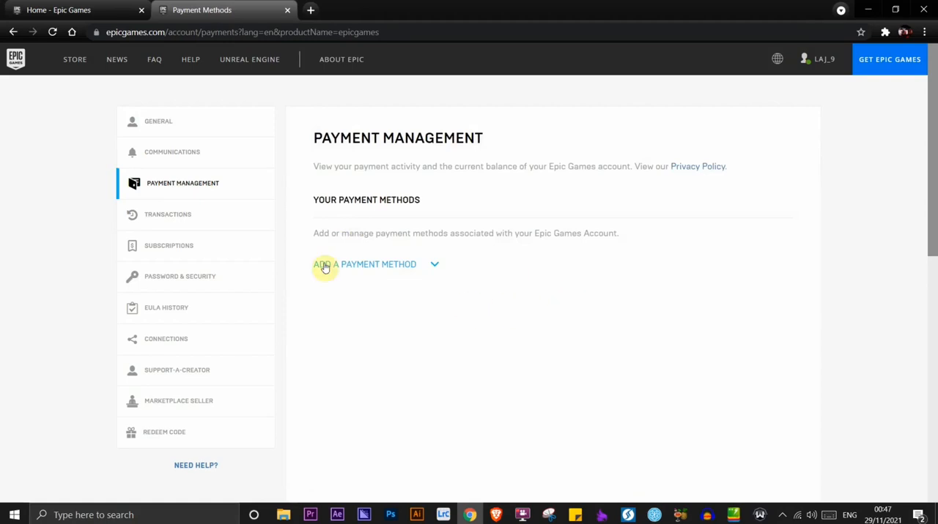
{"action": "mouse_move", "coordinate": [368, 267]}
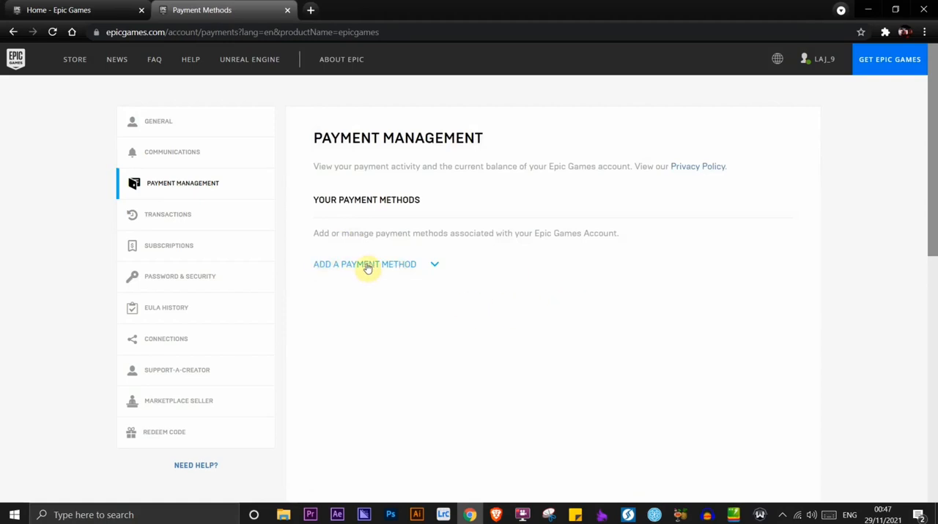
Choose PayPal under Add a Payment Method and save, redirecting to PayPal.
{"action": "left_click", "coordinate": [364, 263]}
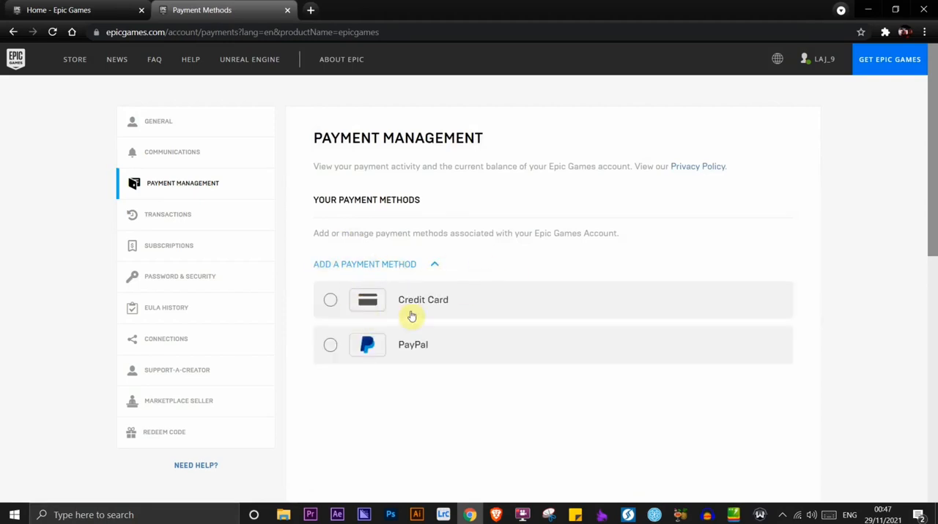
{"action": "mouse_move", "coordinate": [443, 352]}
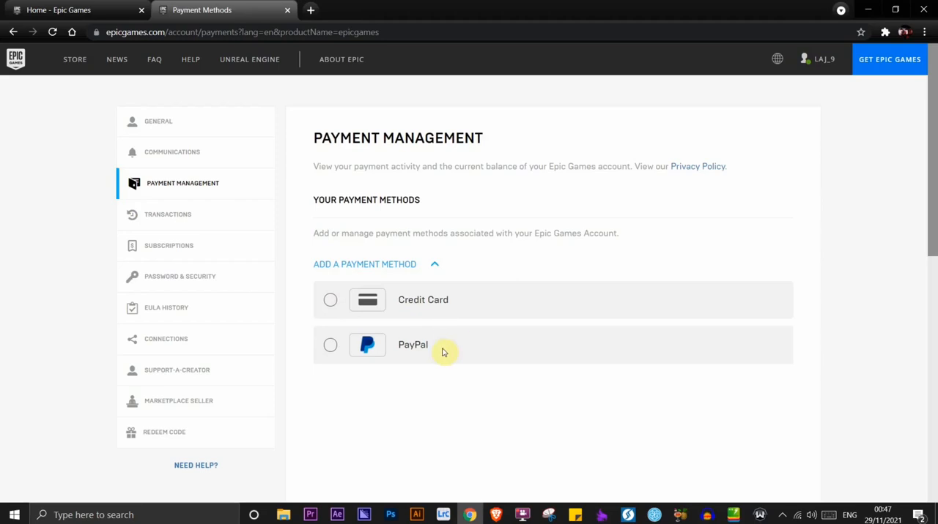
{"action": "mouse_move", "coordinate": [443, 313]}
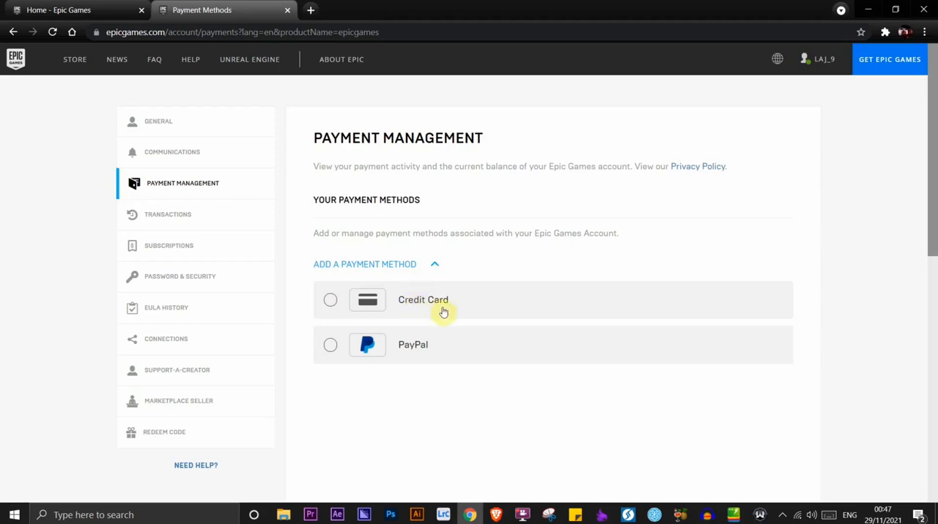
{"action": "mouse_move", "coordinate": [440, 348]}
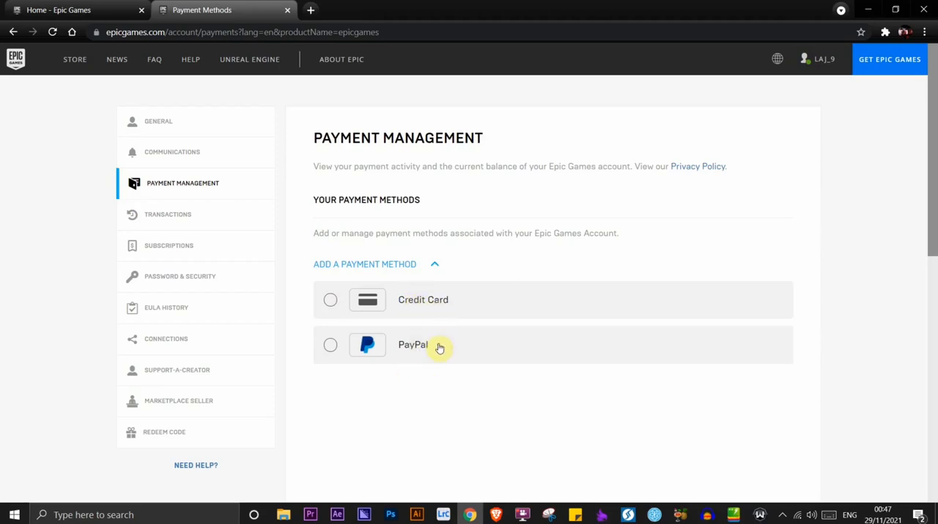
{"action": "left_click", "coordinate": [330, 345]}
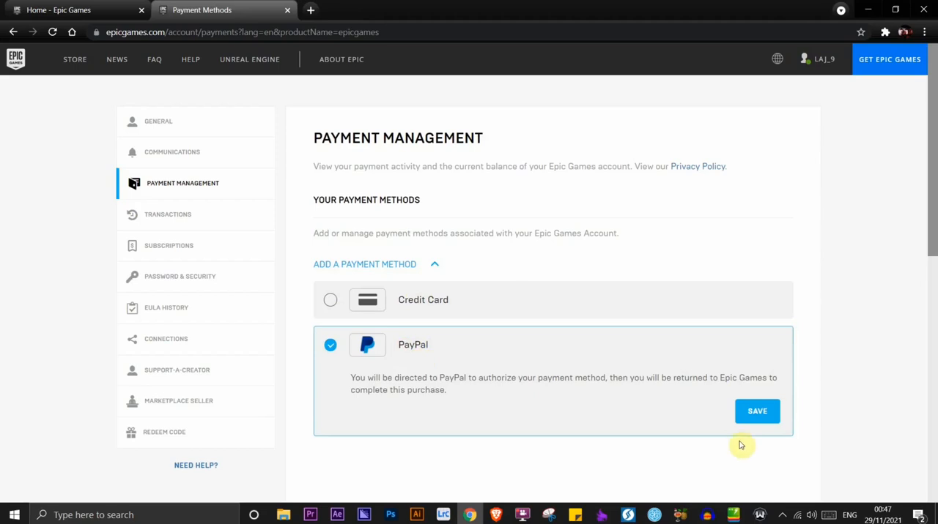
{"action": "left_click", "coordinate": [757, 411]}
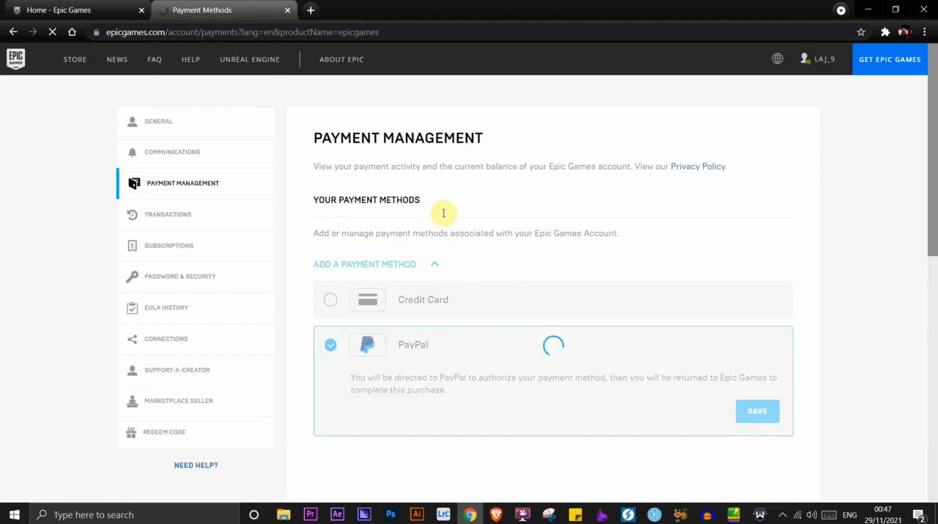
{"action": "left_click", "coordinate": [757, 411]}
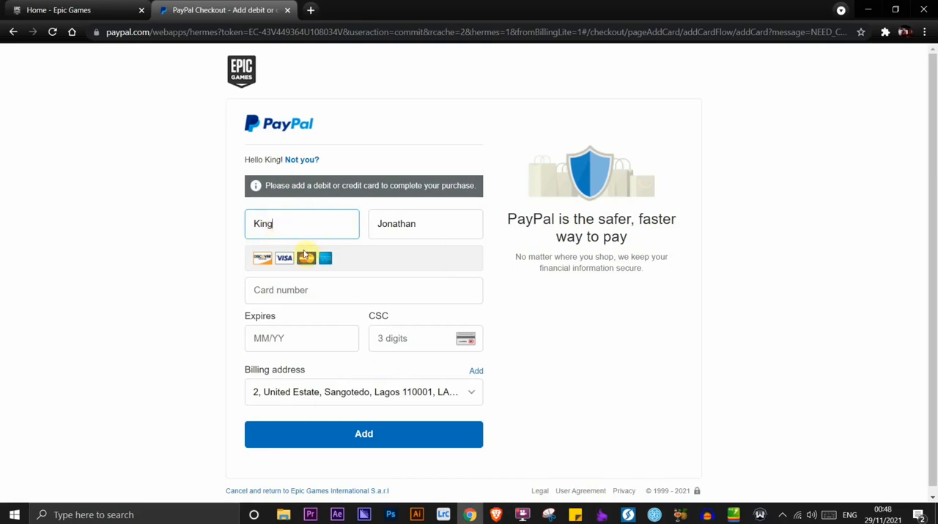
{"action": "mouse_move", "coordinate": [313, 244]}
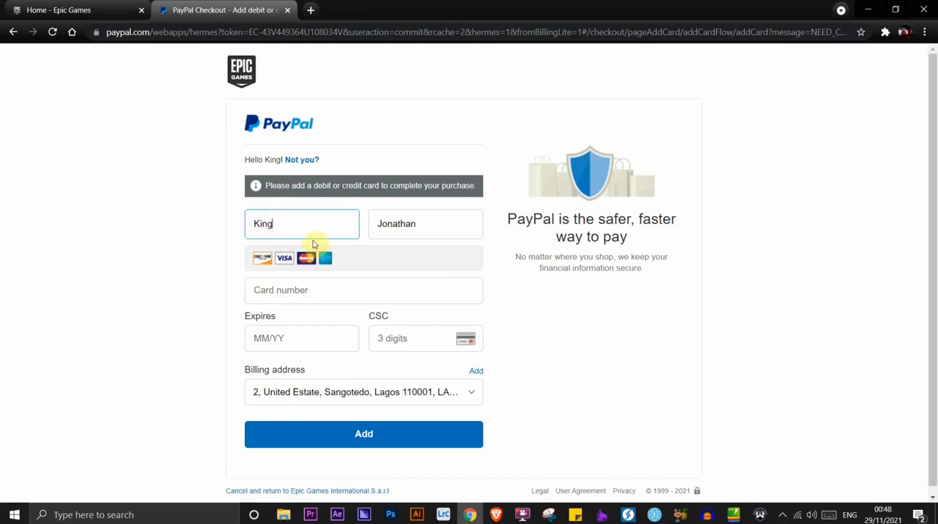
{"action": "mouse_move", "coordinate": [401, 254]}
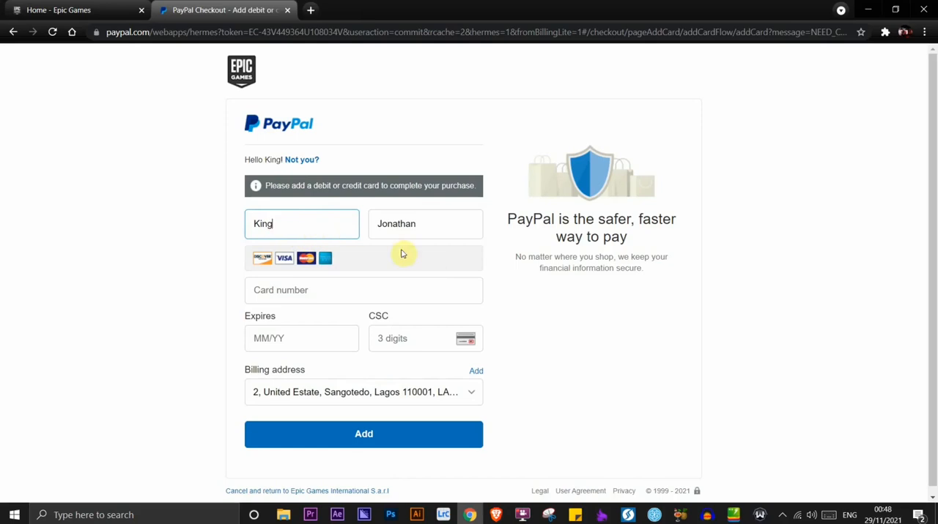
{"action": "mouse_move", "coordinate": [299, 228]}
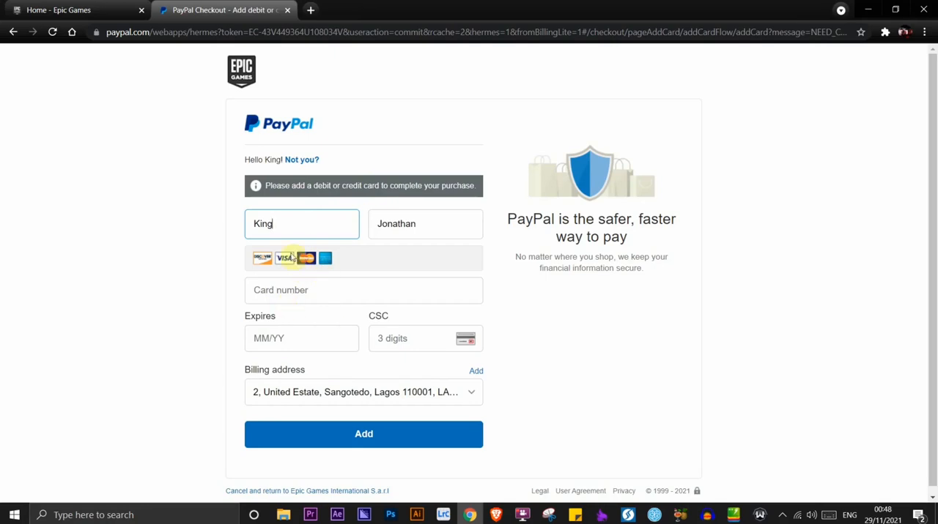
{"action": "mouse_move", "coordinate": [320, 213]}
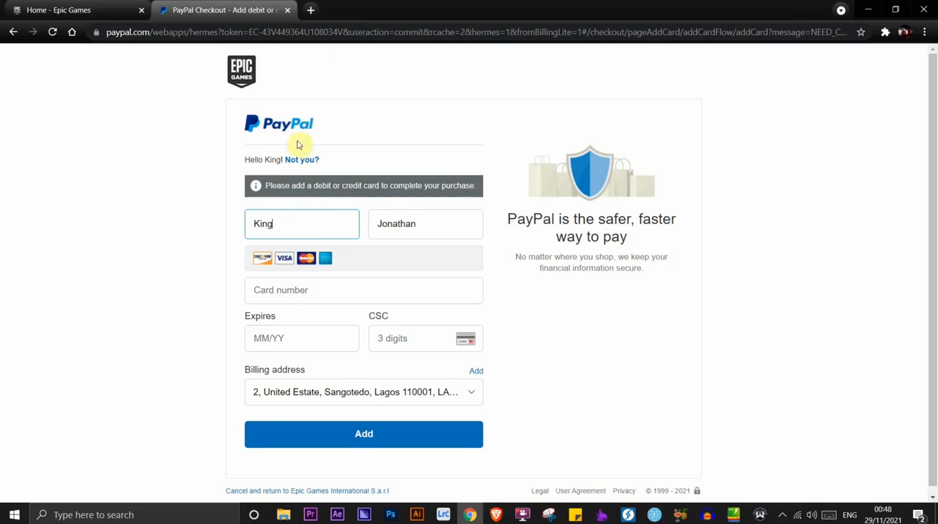
{"action": "mouse_move", "coordinate": [263, 247]}
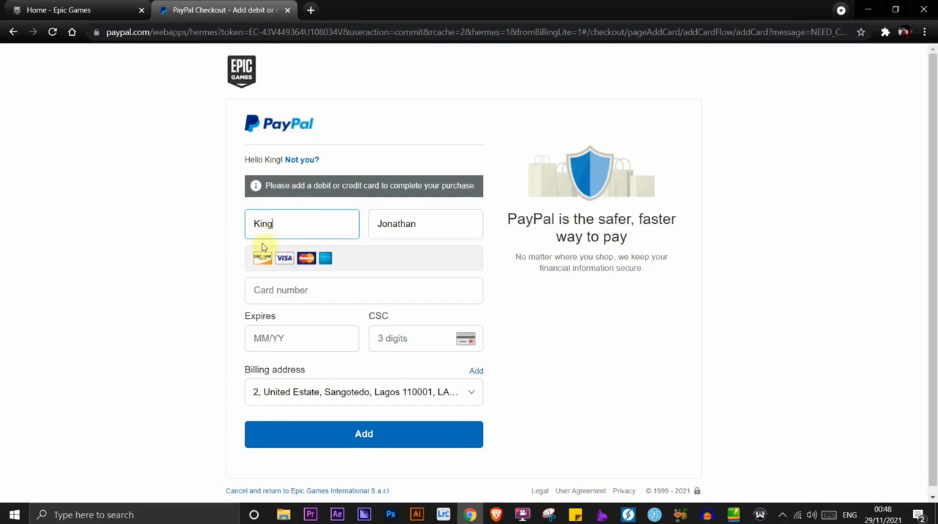
{"action": "mouse_move", "coordinate": [279, 280]}
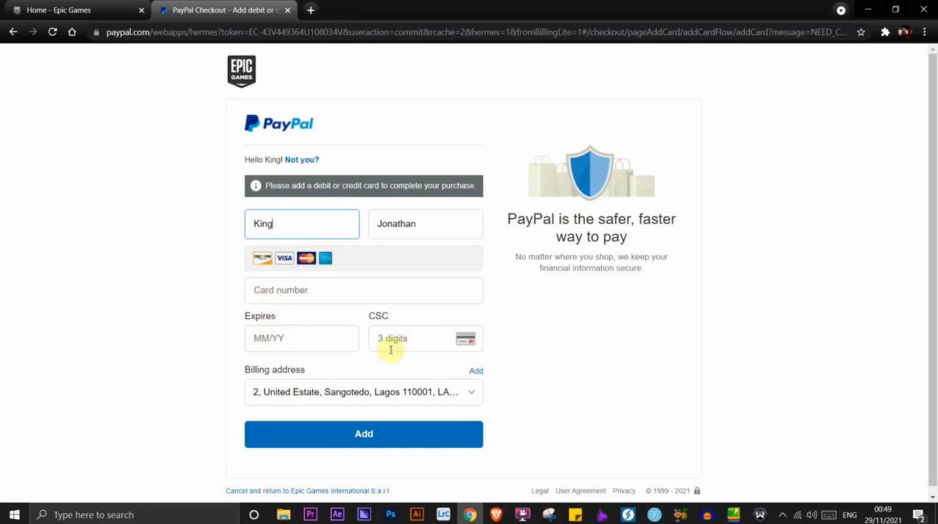
{"action": "mouse_move", "coordinate": [290, 332]}
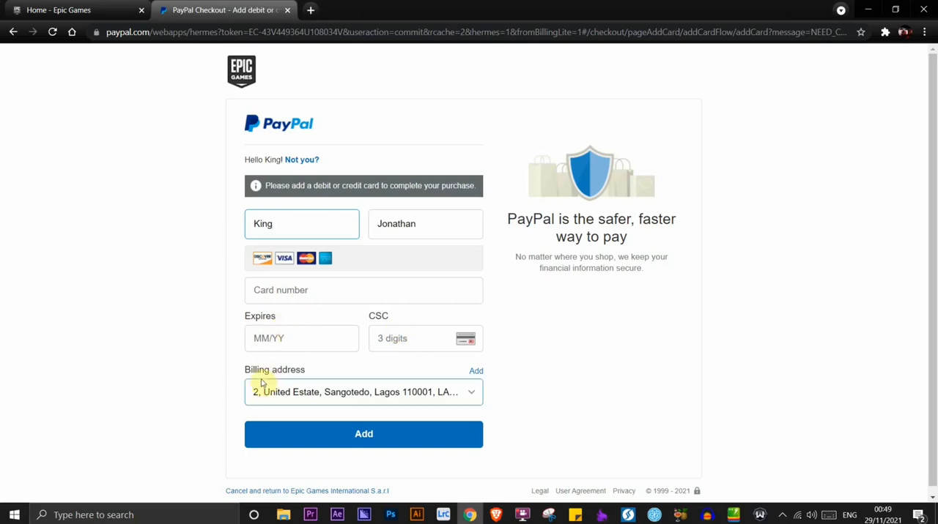
{"action": "mouse_move", "coordinate": [288, 355]}
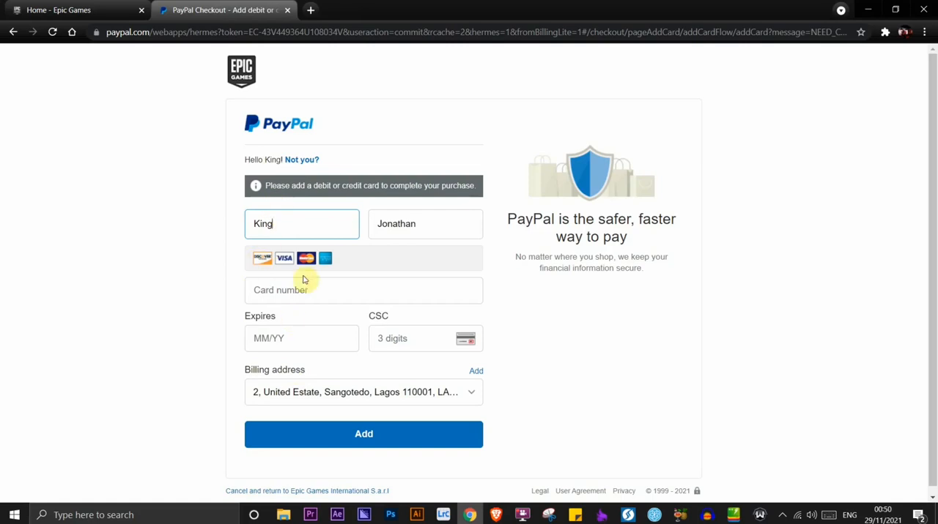
{"action": "mouse_move", "coordinate": [351, 414]}
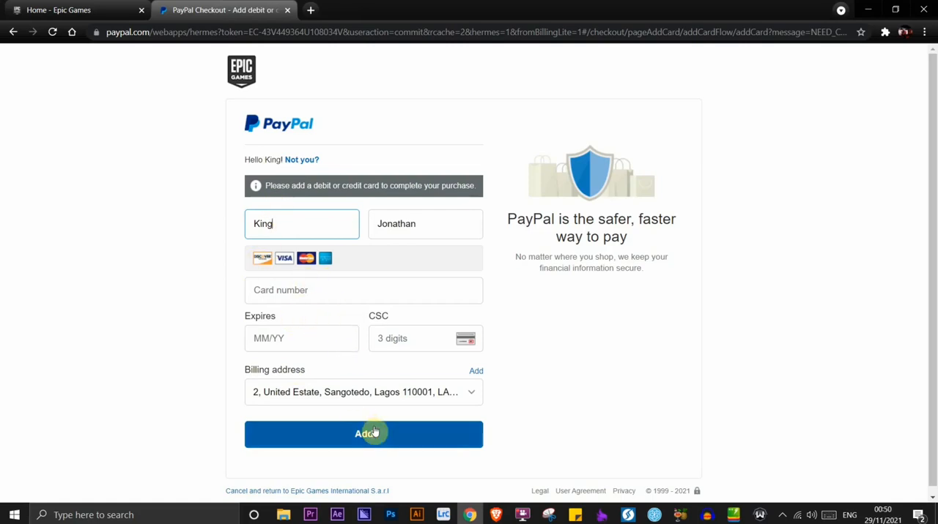
{"action": "mouse_move", "coordinate": [449, 242]}
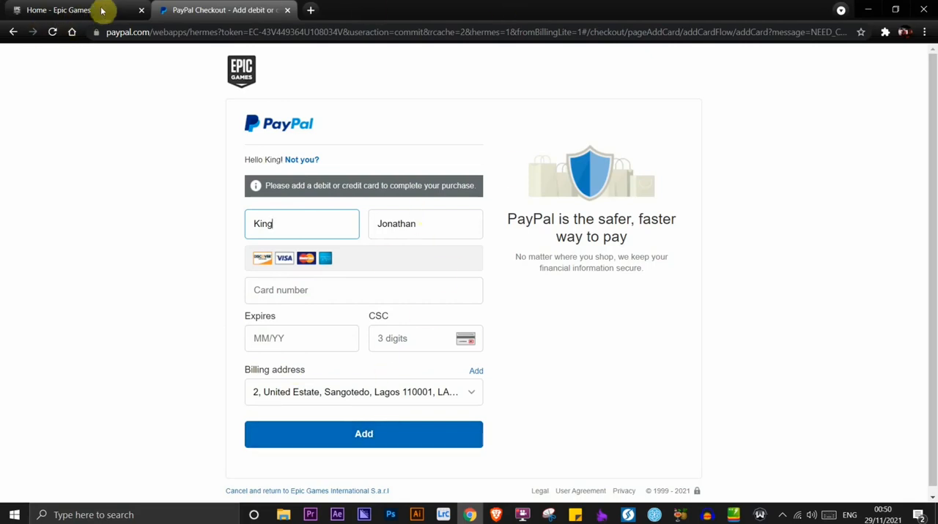
{"action": "mouse_move", "coordinate": [290, 290]}
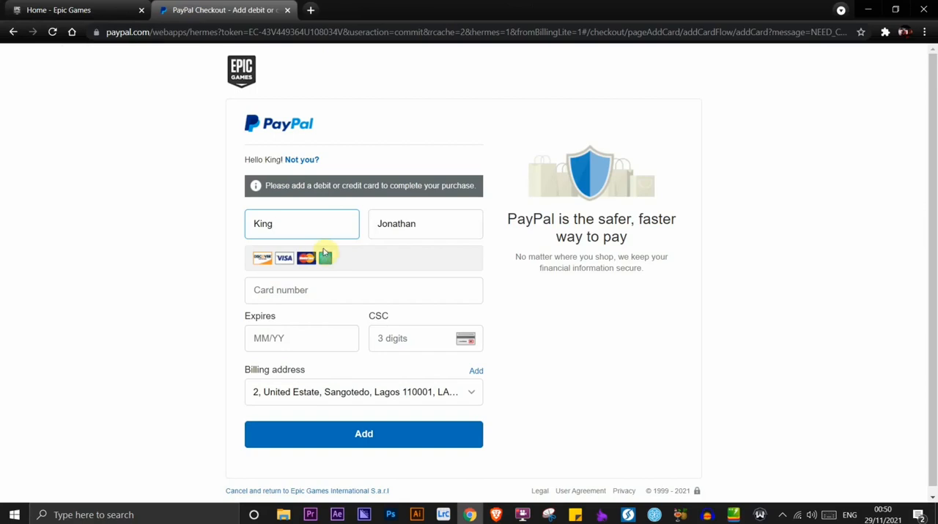
{"action": "mouse_move", "coordinate": [301, 337]}
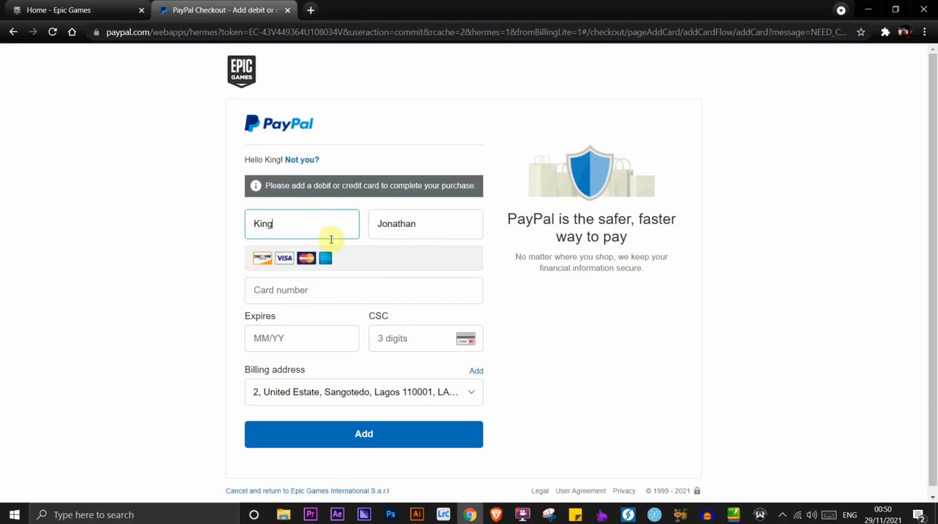
{"action": "mouse_move", "coordinate": [382, 265]}
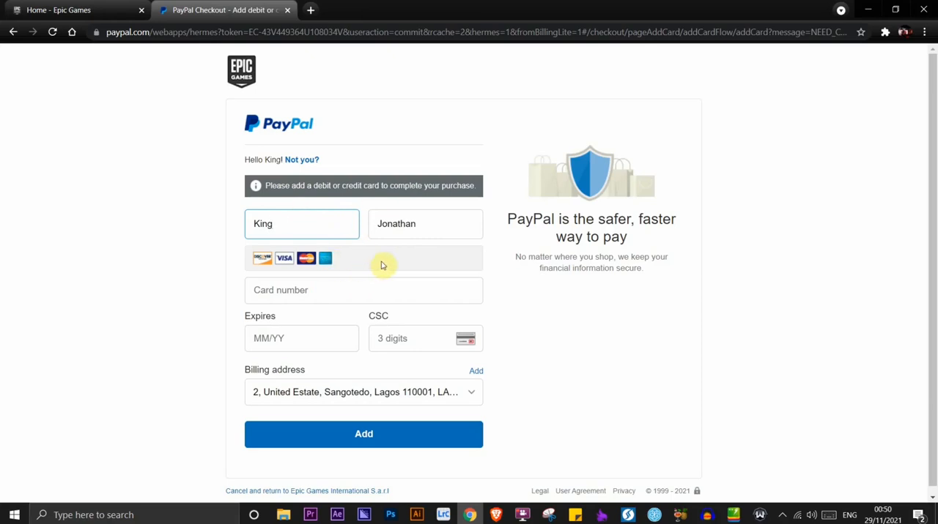